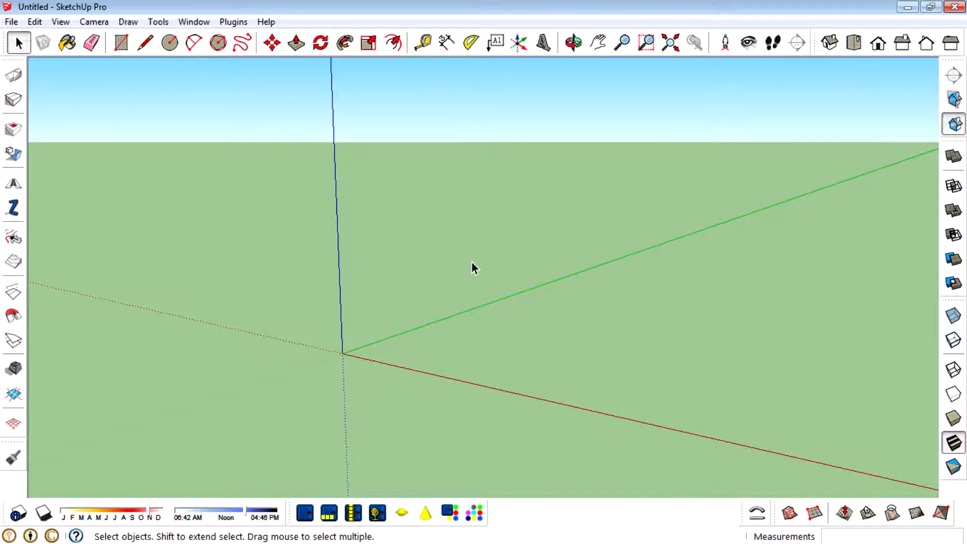
# - In Right view, draw a tall thin rectangle and push/pull it into a narrow post
pyautogui.click(902, 42)
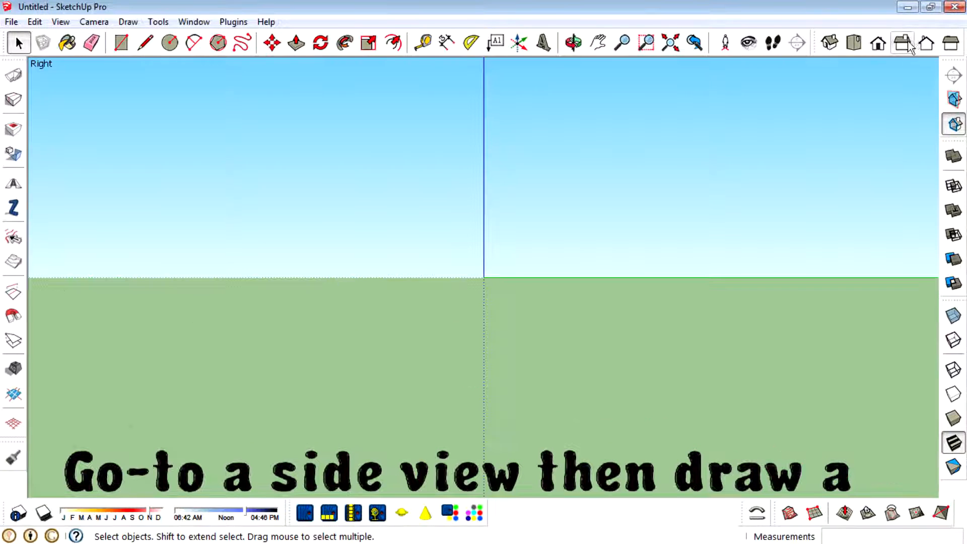
pyautogui.click(121, 42)
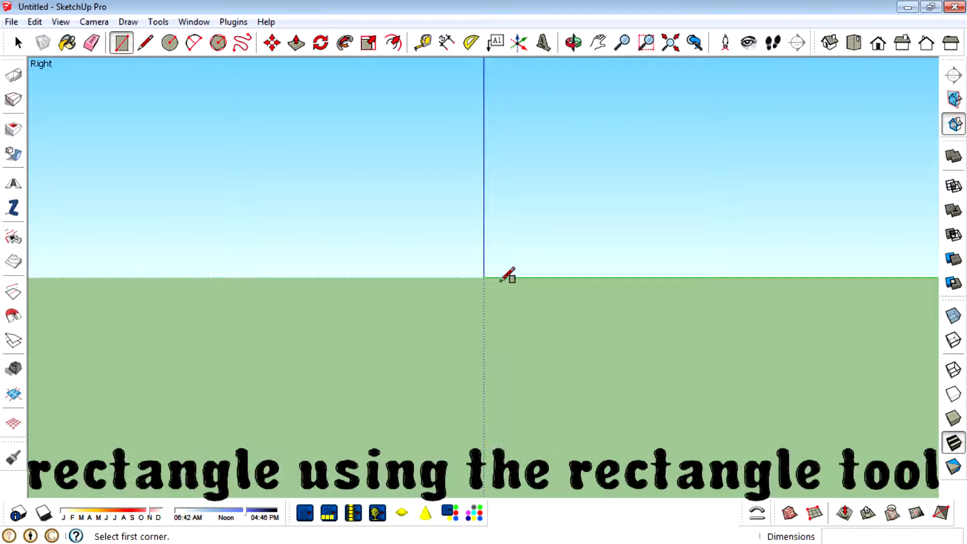
pyautogui.click(469, 372)
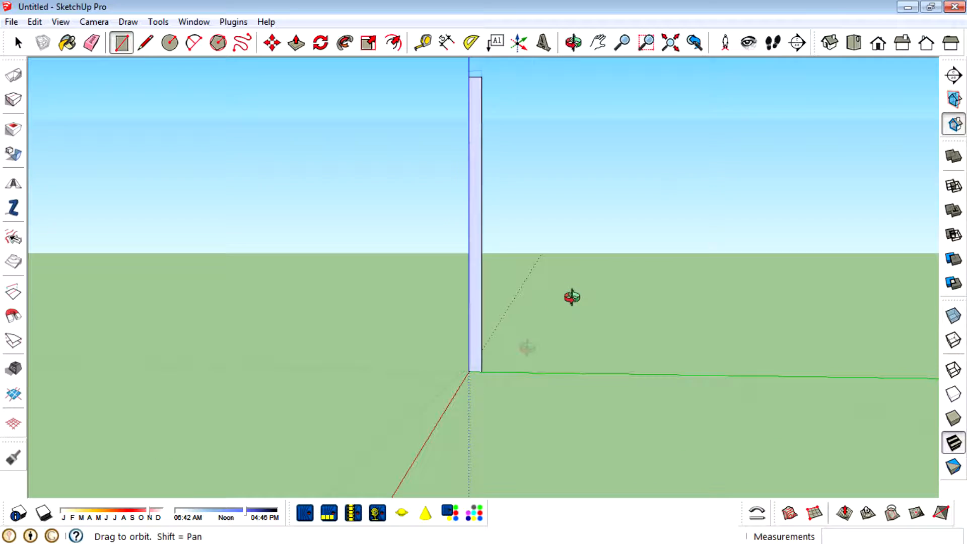
pyautogui.click(294, 43)
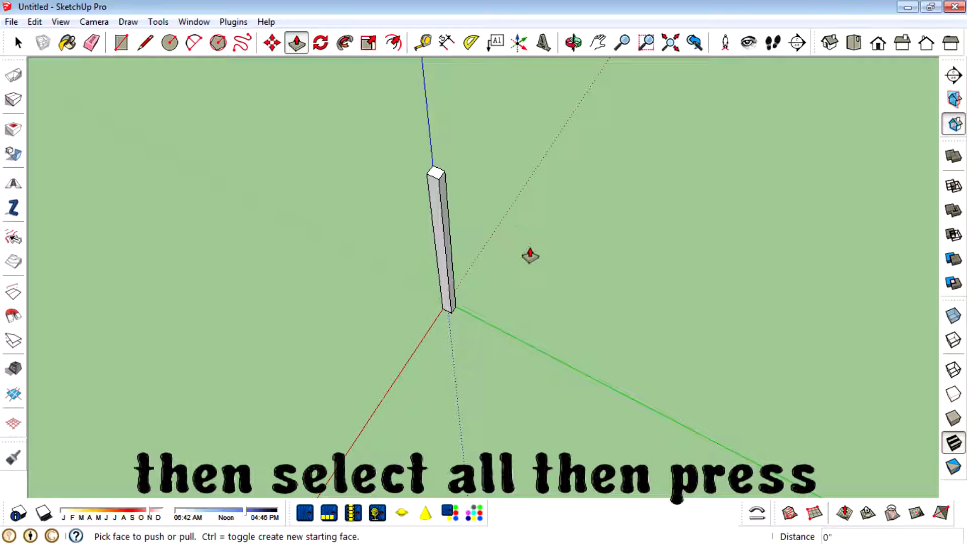
# - Select the post and make it a component
pyautogui.click(18, 42)
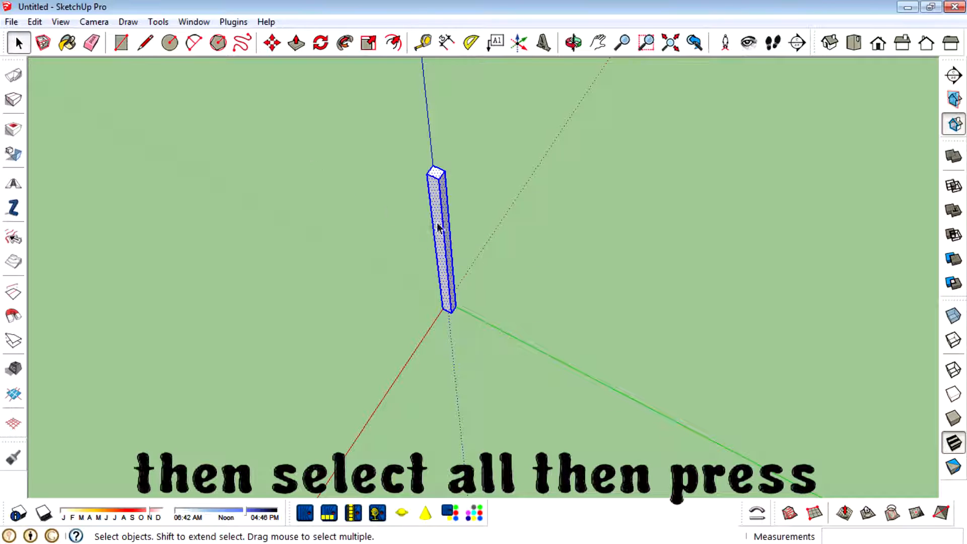
pyautogui.press('g')
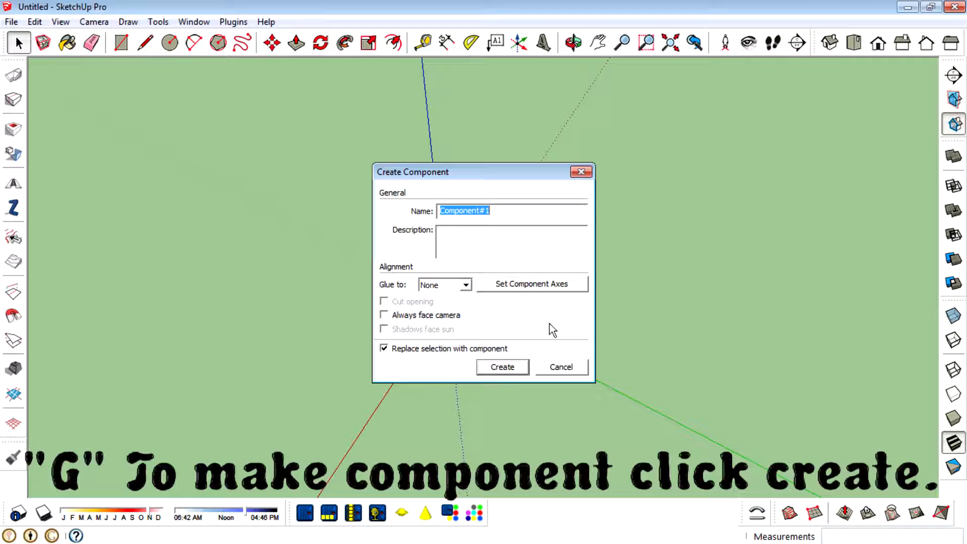
pyautogui.click(502, 367)
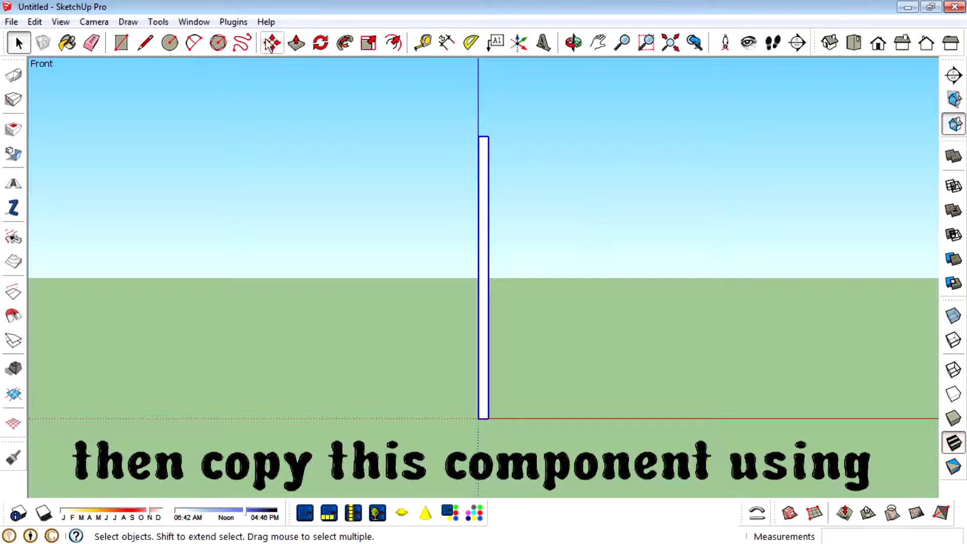
# - Copy the post component sideways to form a parallel second post
pyautogui.click(271, 43)
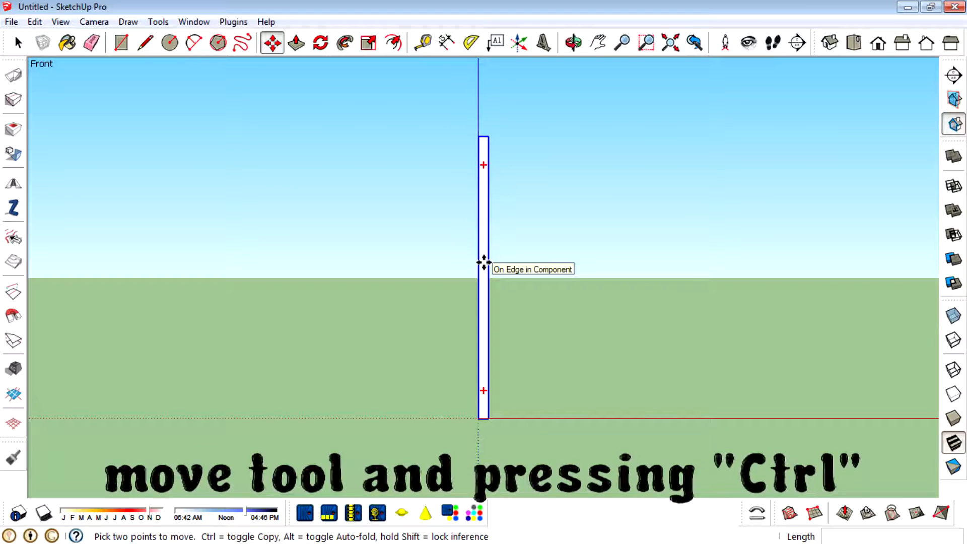
pyautogui.moveTo(483, 264); pyautogui.dragTo(549, 263)
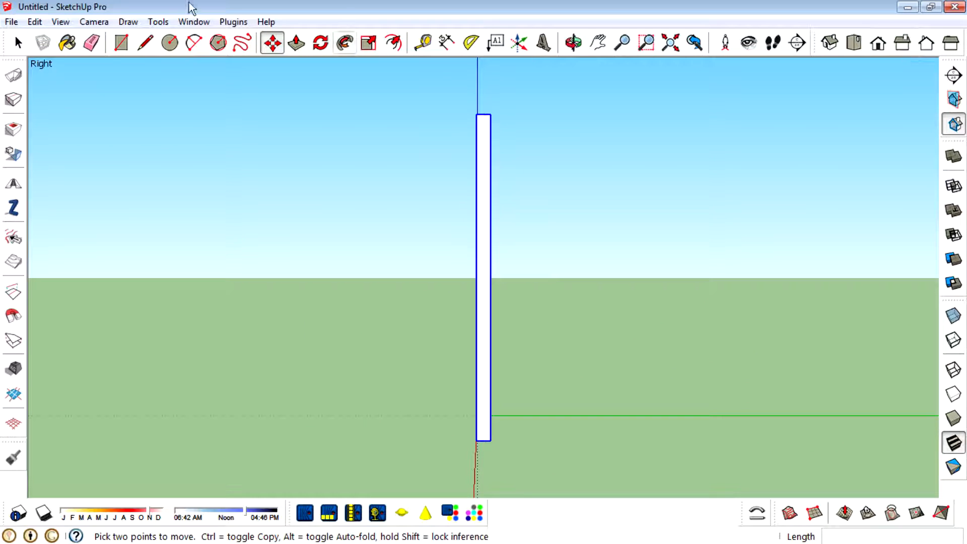
pyautogui.click(121, 43)
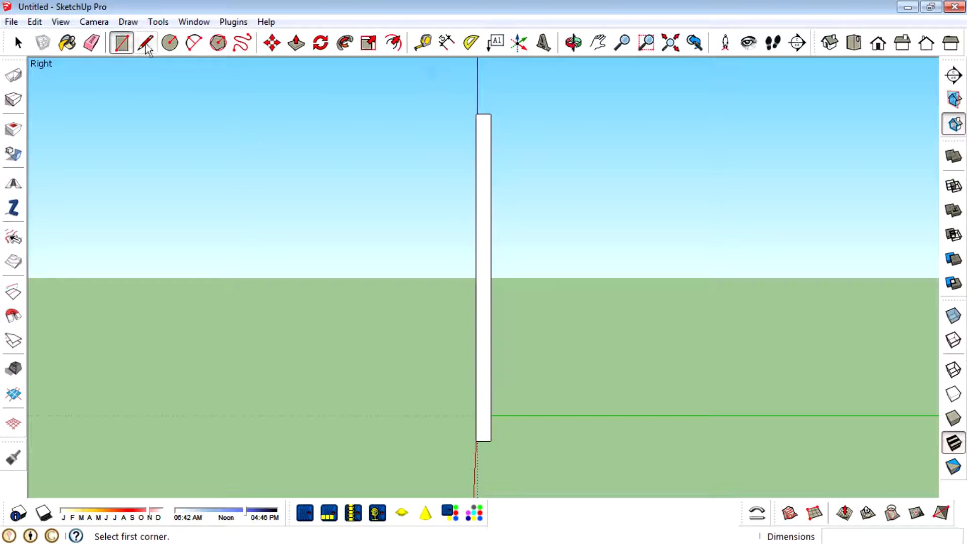
# - Draw a small square, push/pull it into a horizontal rung block, and start scaling it
pyautogui.click(574, 41)
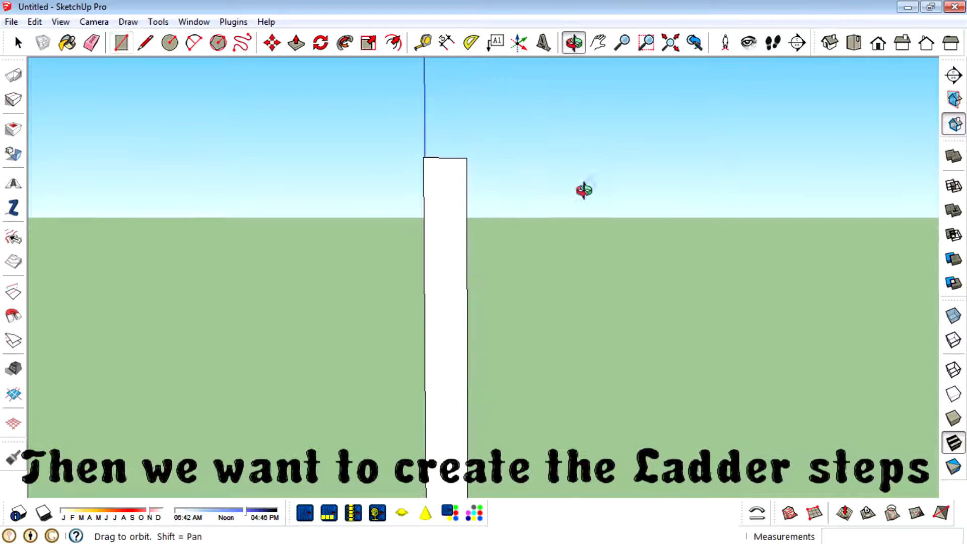
pyautogui.click(119, 42)
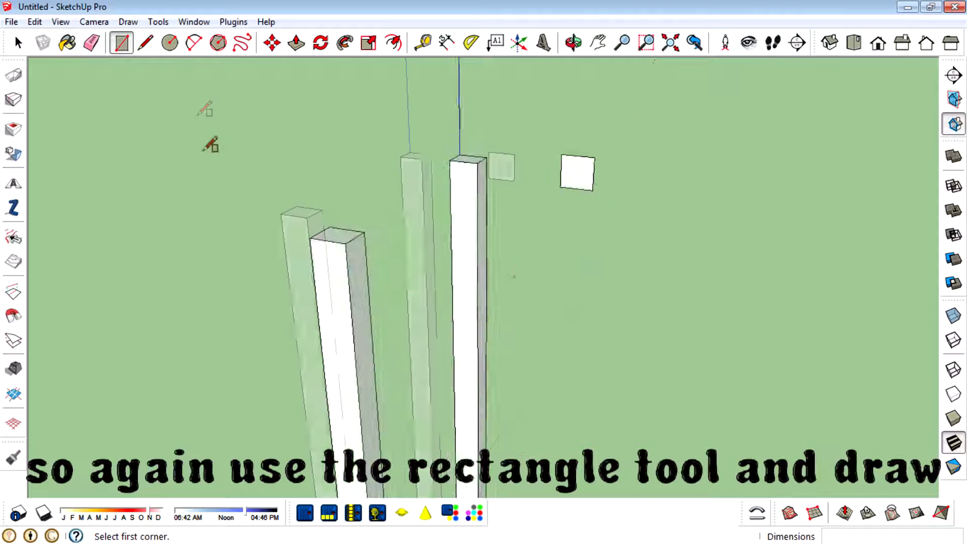
pyautogui.click(294, 43)
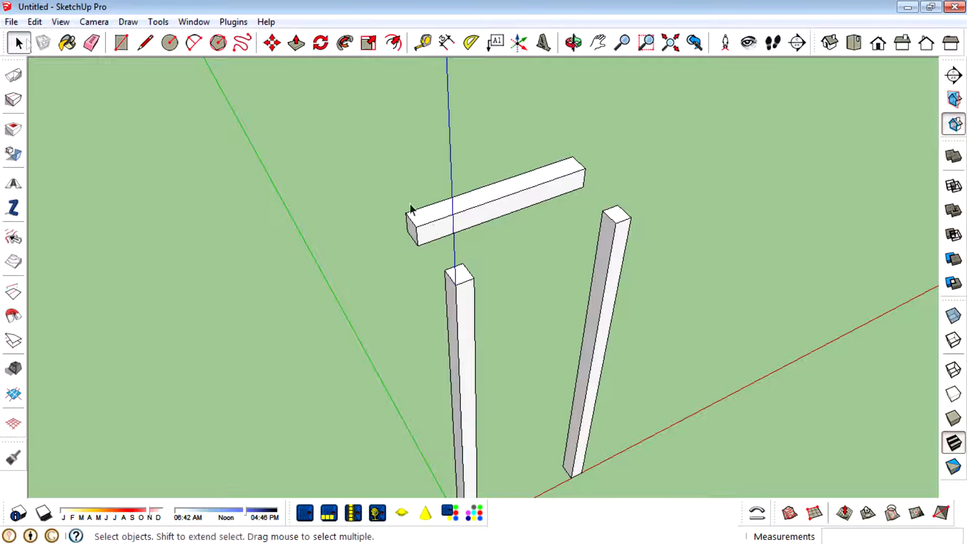
pyautogui.click(461, 217)
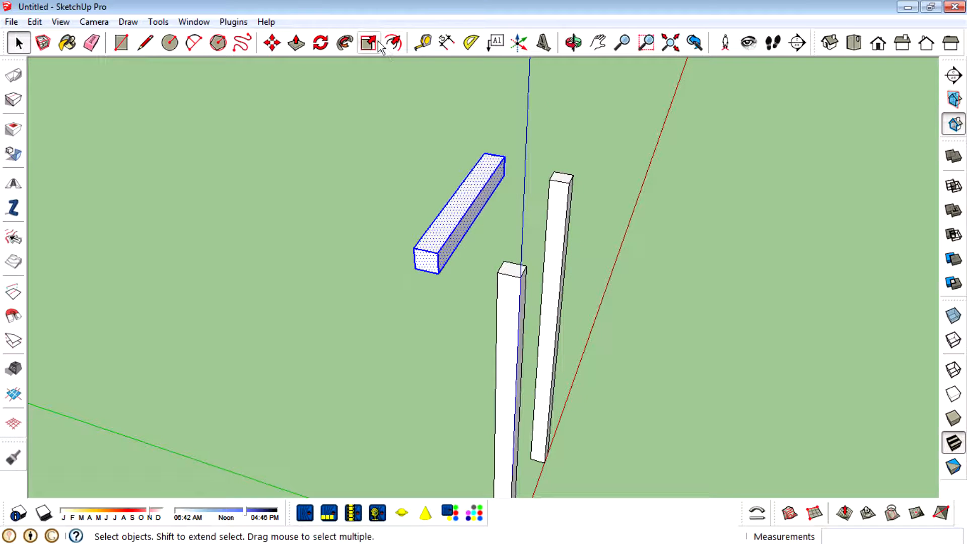
pyautogui.click(370, 43)
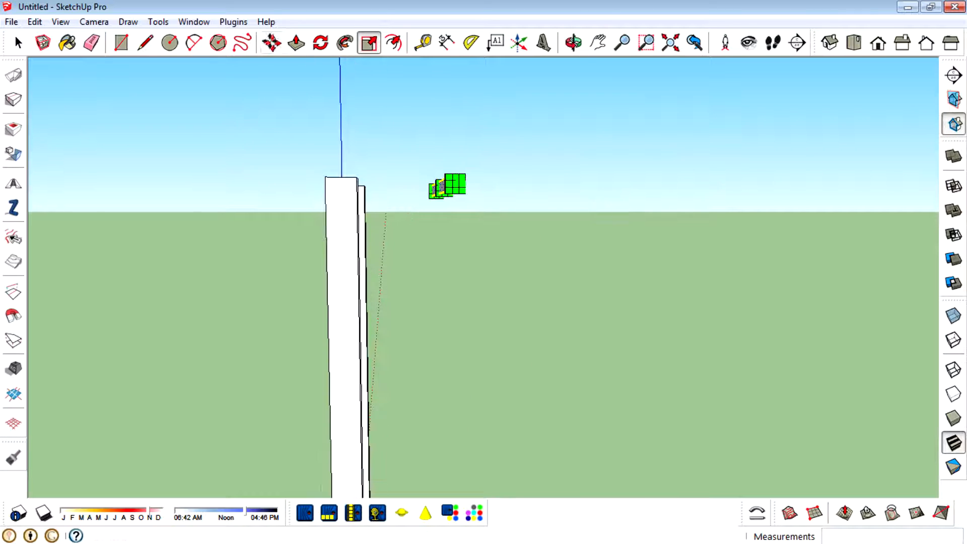
# - Shorten the rung and move it between the two rails near their tops
pyautogui.click(272, 42)
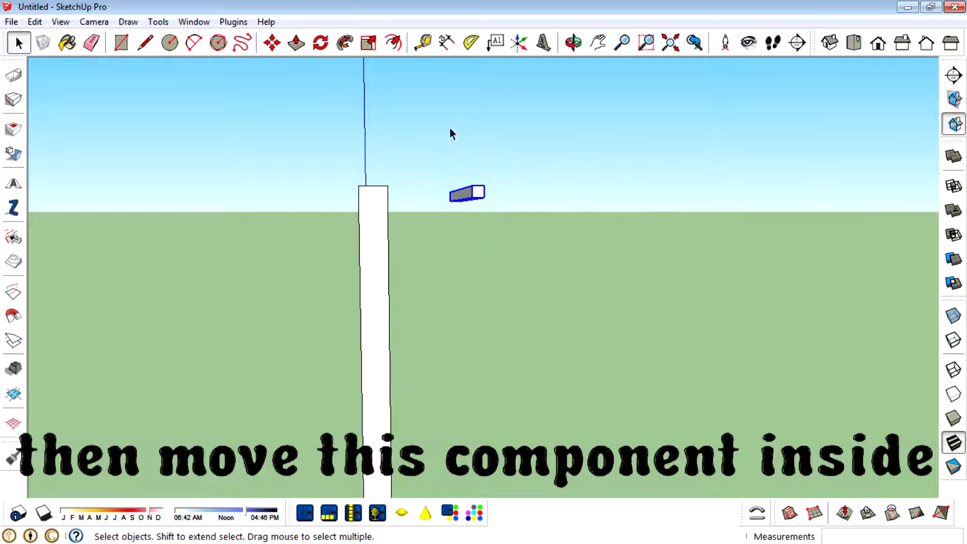
pyautogui.click(273, 43)
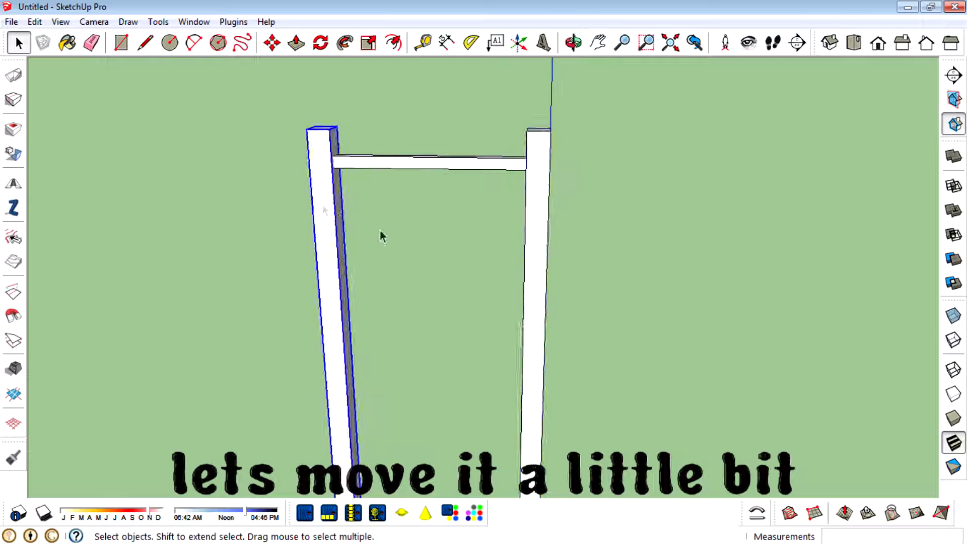
pyautogui.click(272, 42)
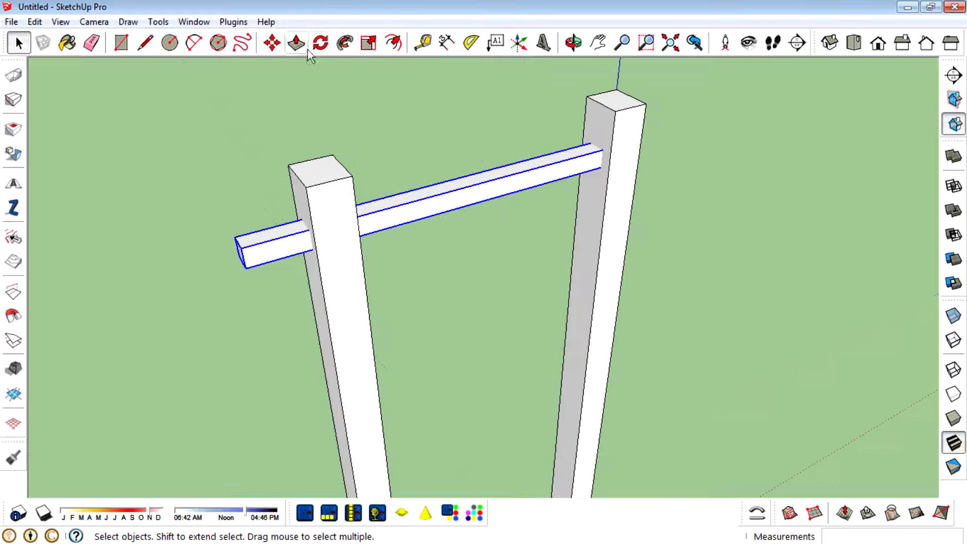
pyautogui.click(369, 43)
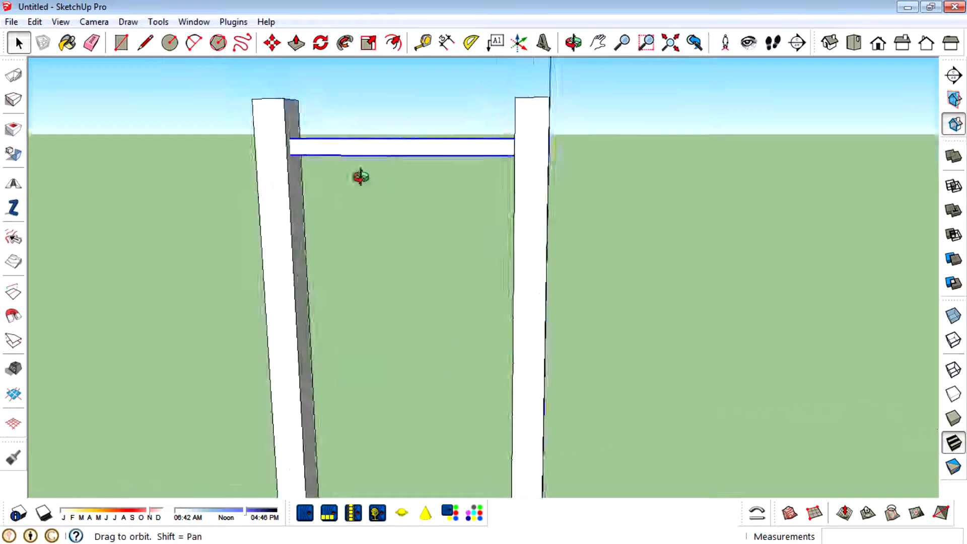
pyautogui.click(369, 43)
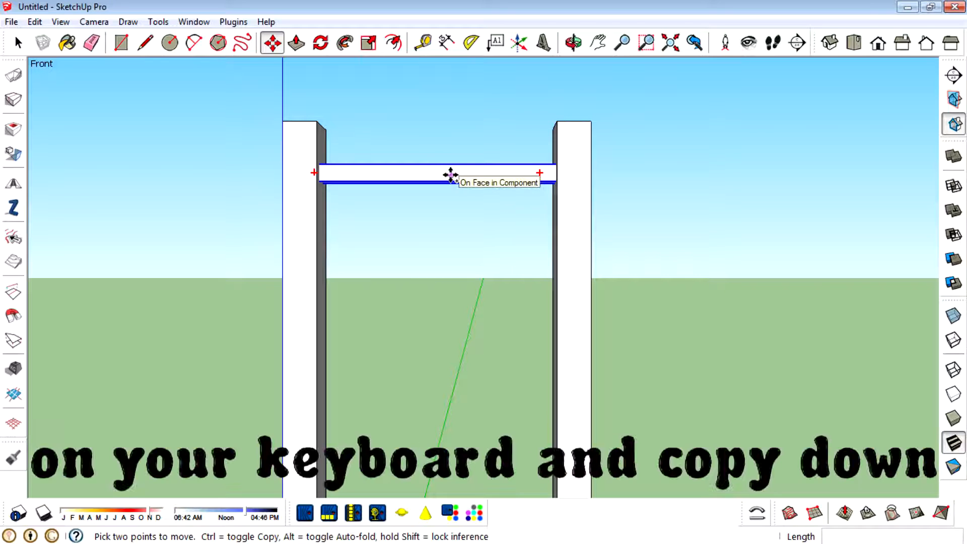
# - Copy the rung down the rails and array it with 9x into evenly spaced rungs
pyautogui.moveTo(453, 175); pyautogui.dragTo(453, 256)
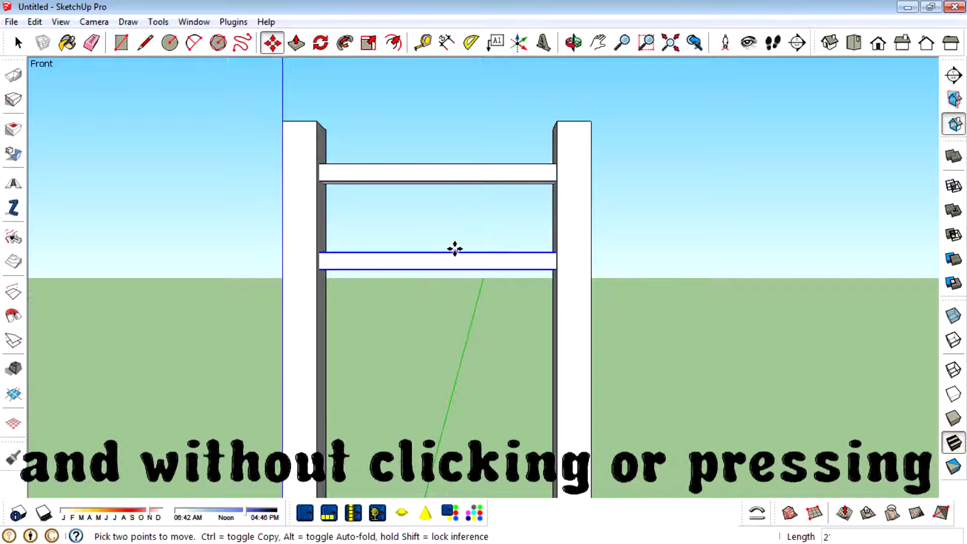
pyautogui.moveTo(453, 245)
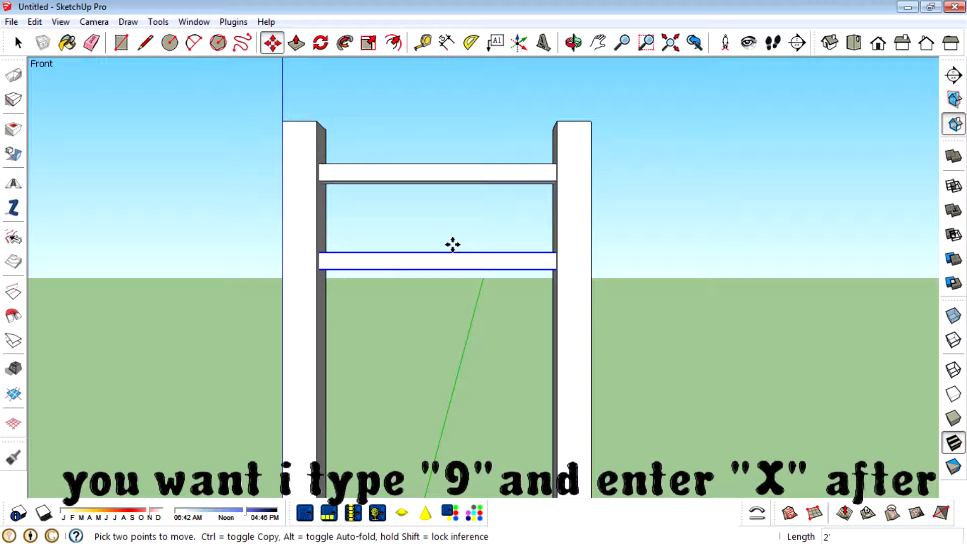
pyautogui.write('9')
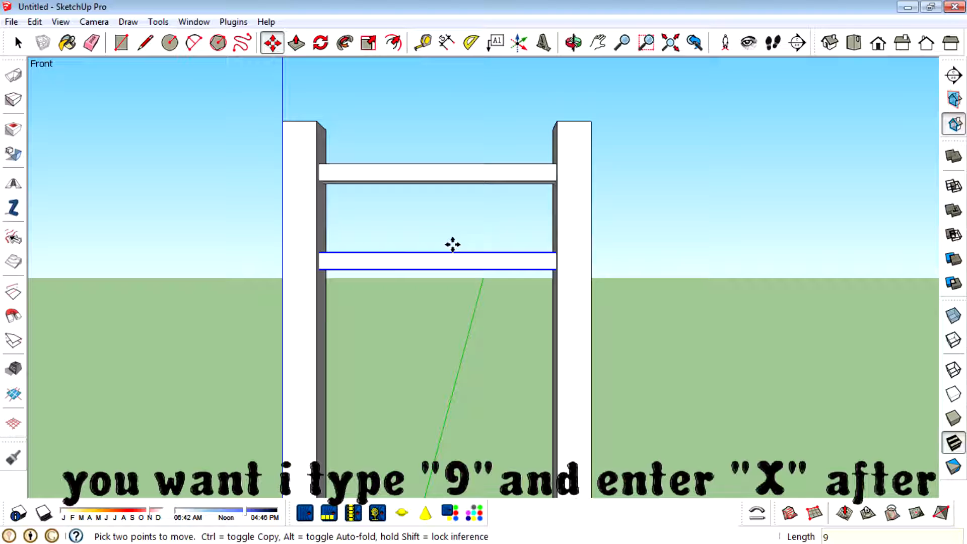
pyautogui.write('x')
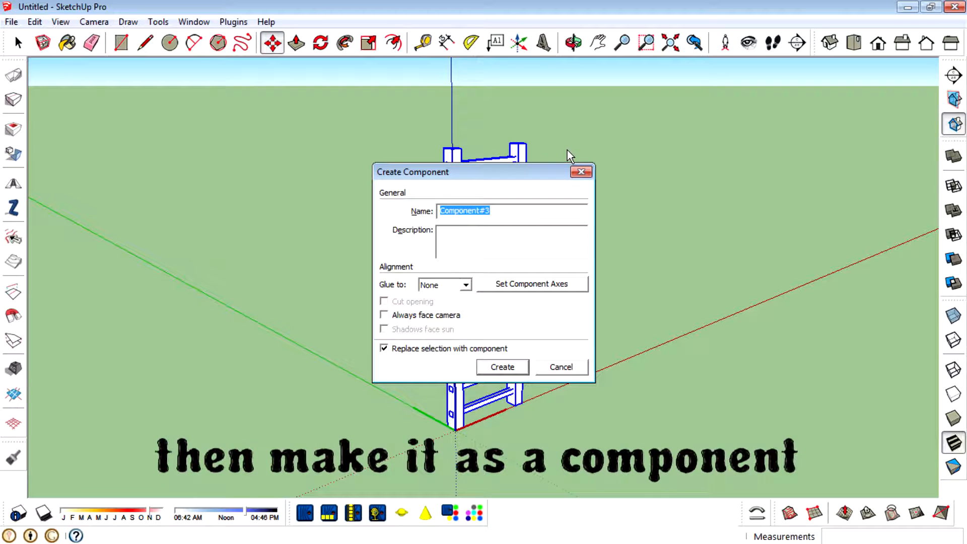
# - Make the whole ladder a component and rotate it 15°, orbiting to check the tilt
pyautogui.click(503, 367)
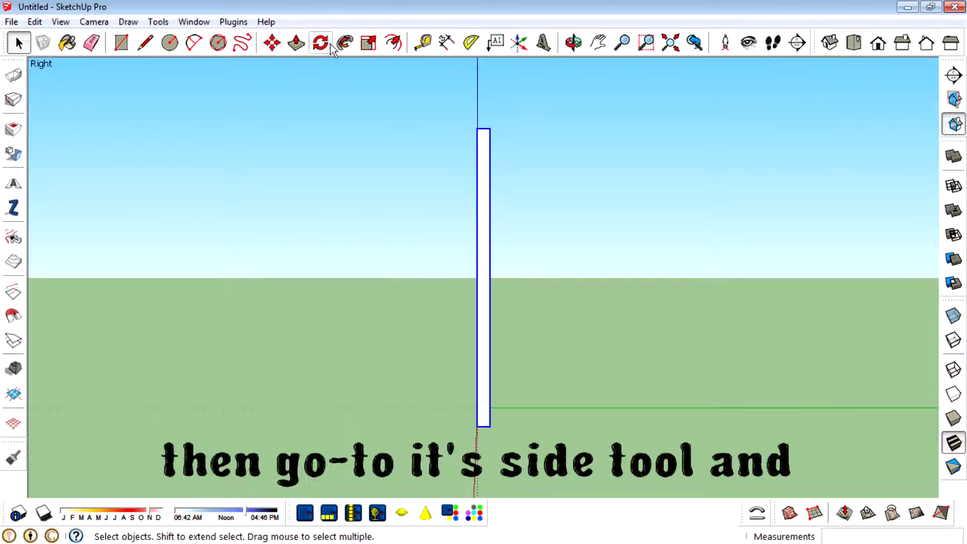
pyautogui.click(321, 42)
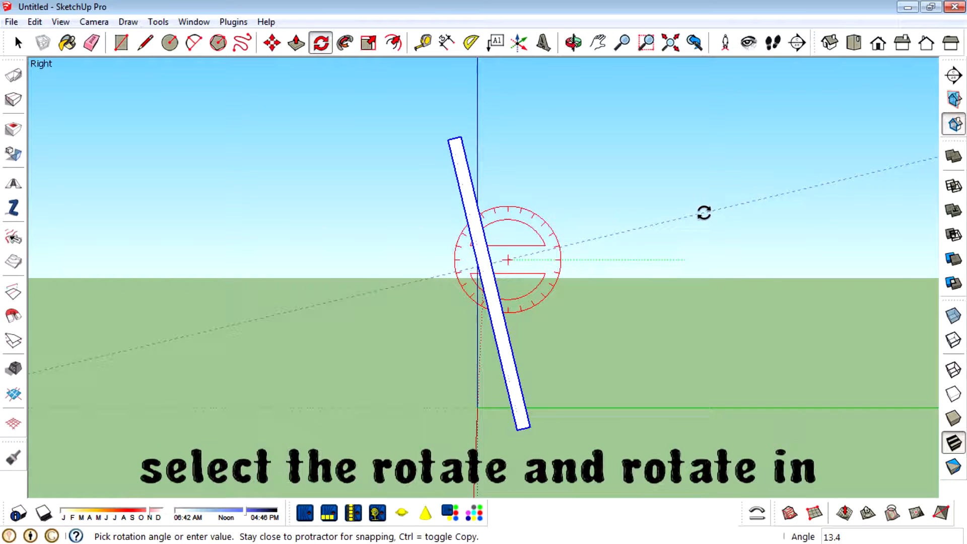
pyautogui.write('15')
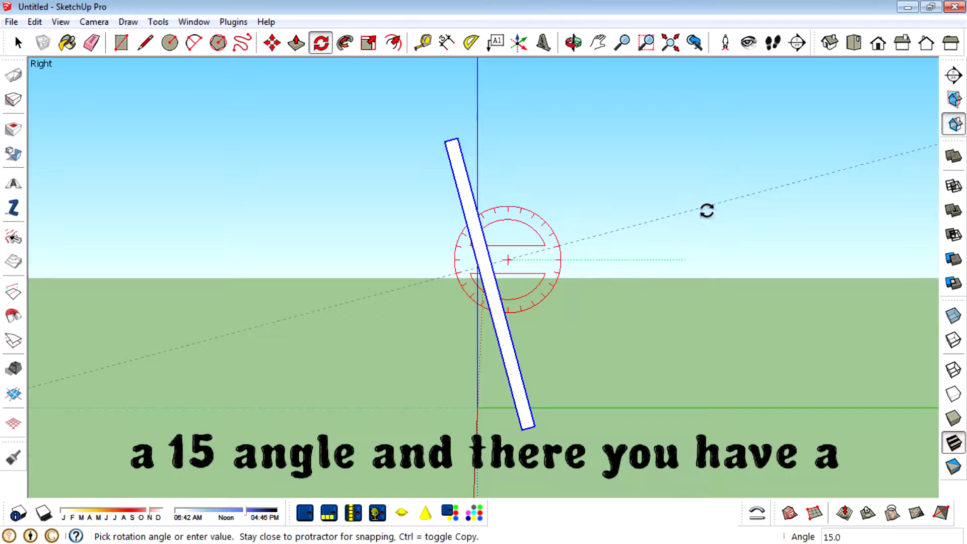
pyautogui.click(272, 44)
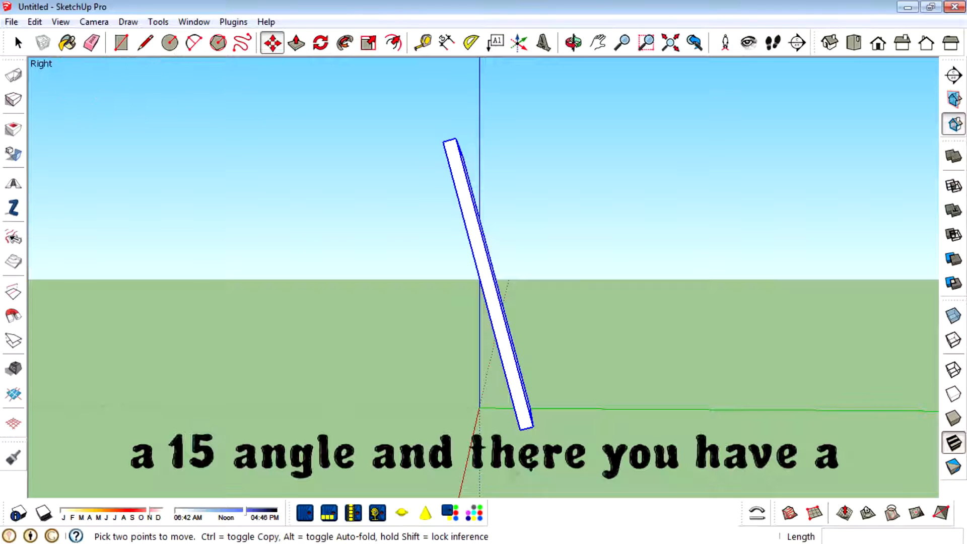
pyautogui.moveTo(524, 426); pyautogui.dragTo(481, 410)
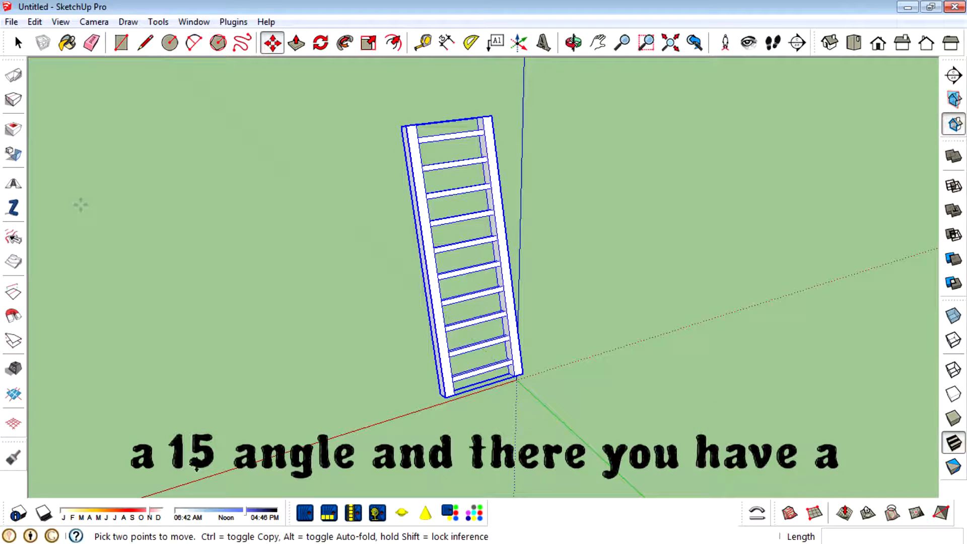
pyautogui.click(573, 40)
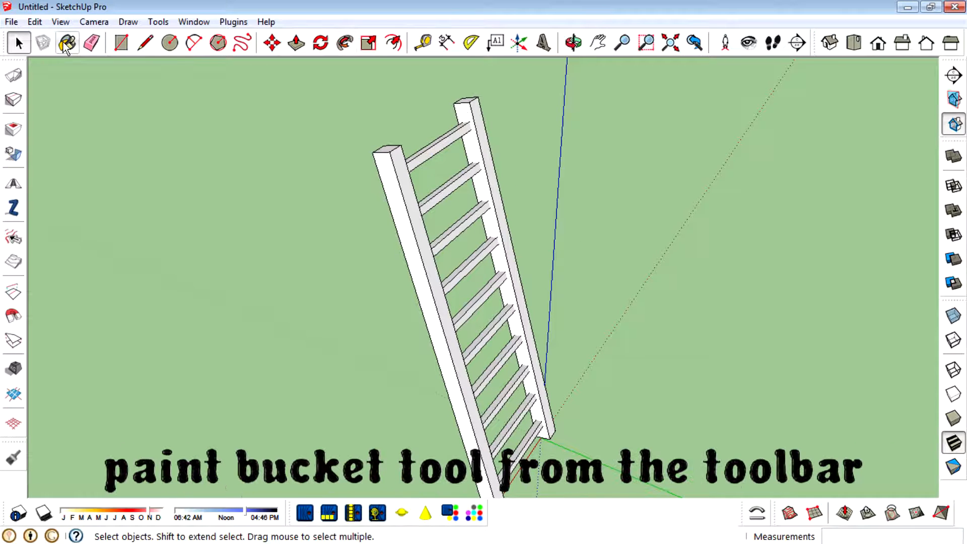
# - Paint the ladder component with the Wood_Bamboo_Medium material
pyautogui.click(67, 41)
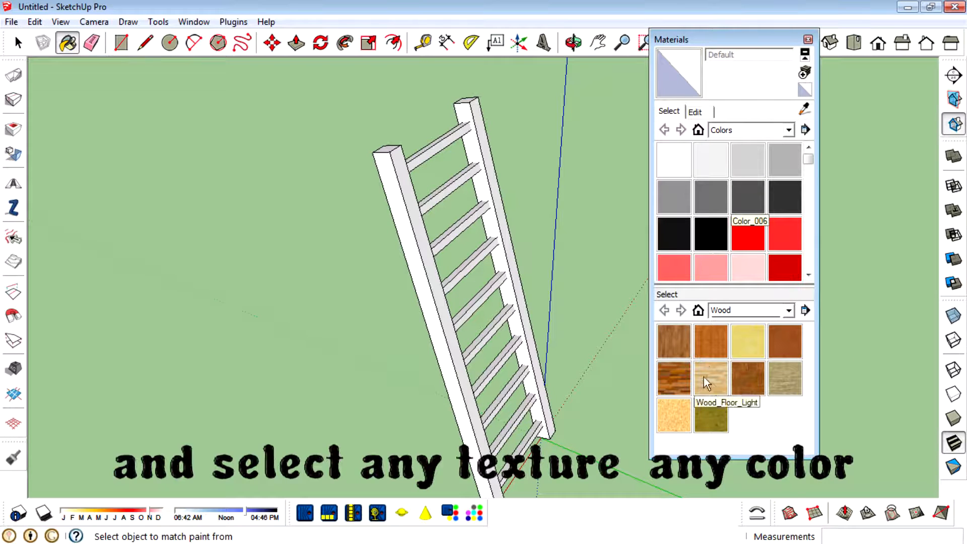
pyautogui.click(711, 341)
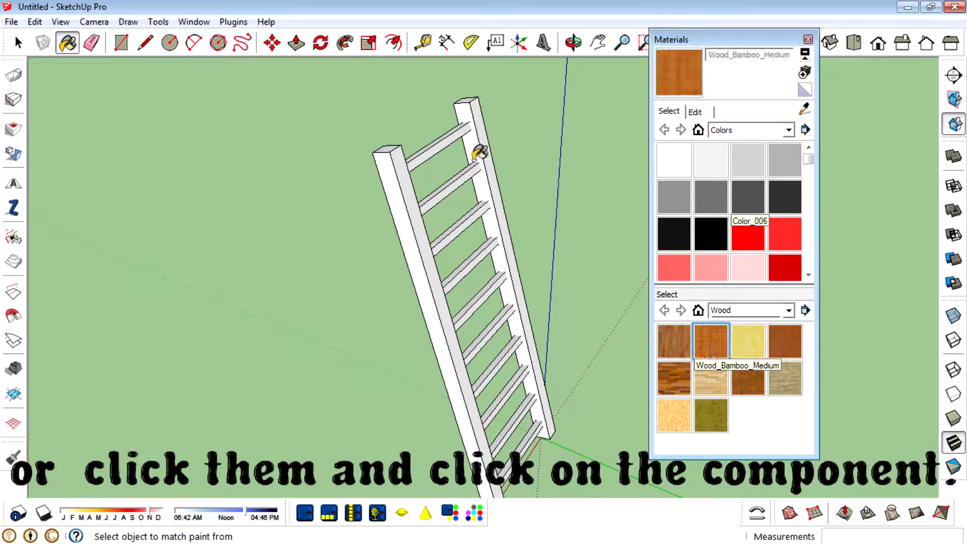
pyautogui.click(478, 154)
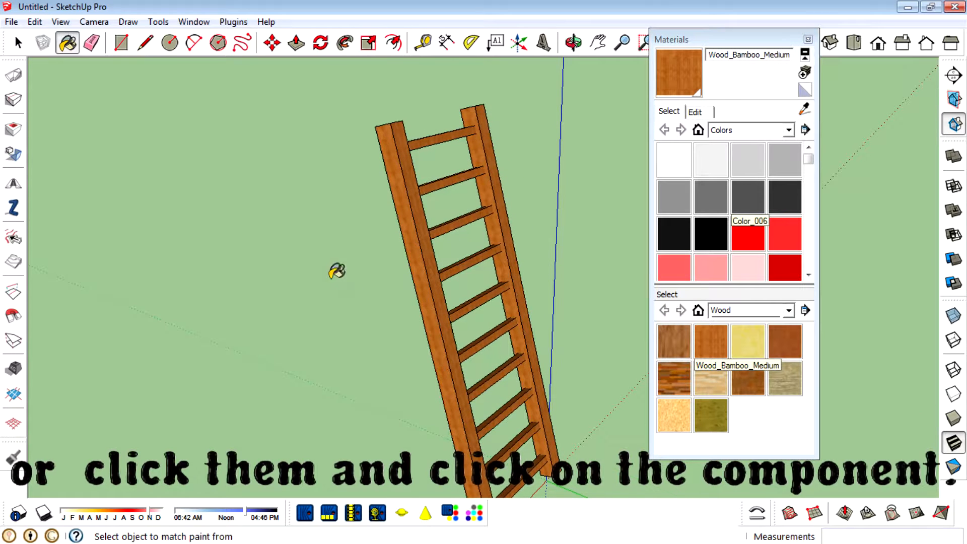